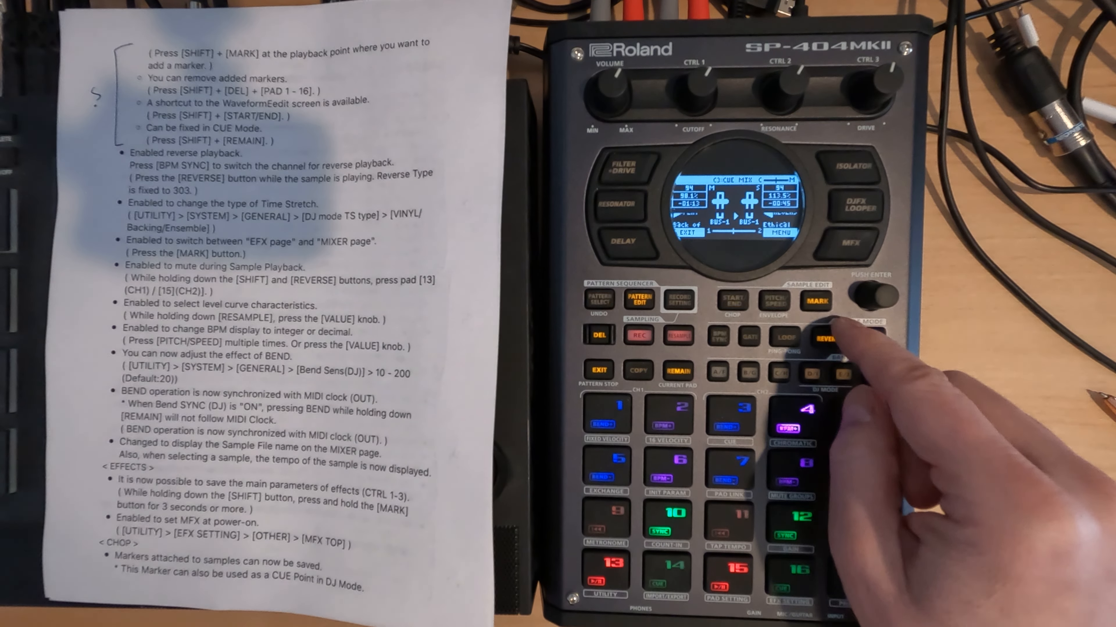
Play the deck's sample in reverse, then request to exit DJ mode.
click(825, 338)
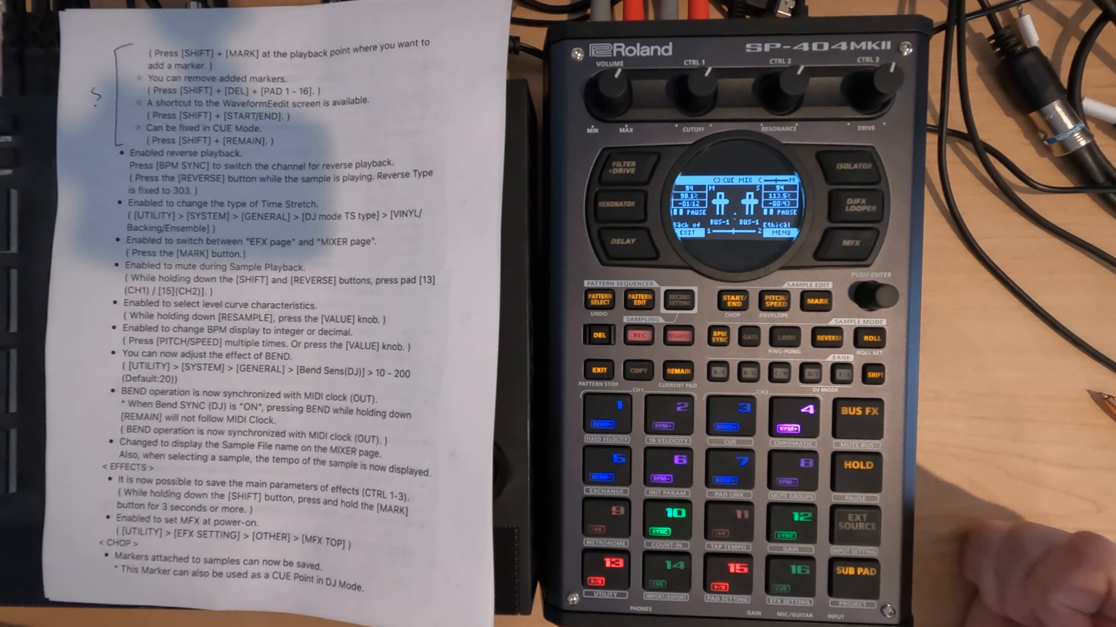
click(599, 371)
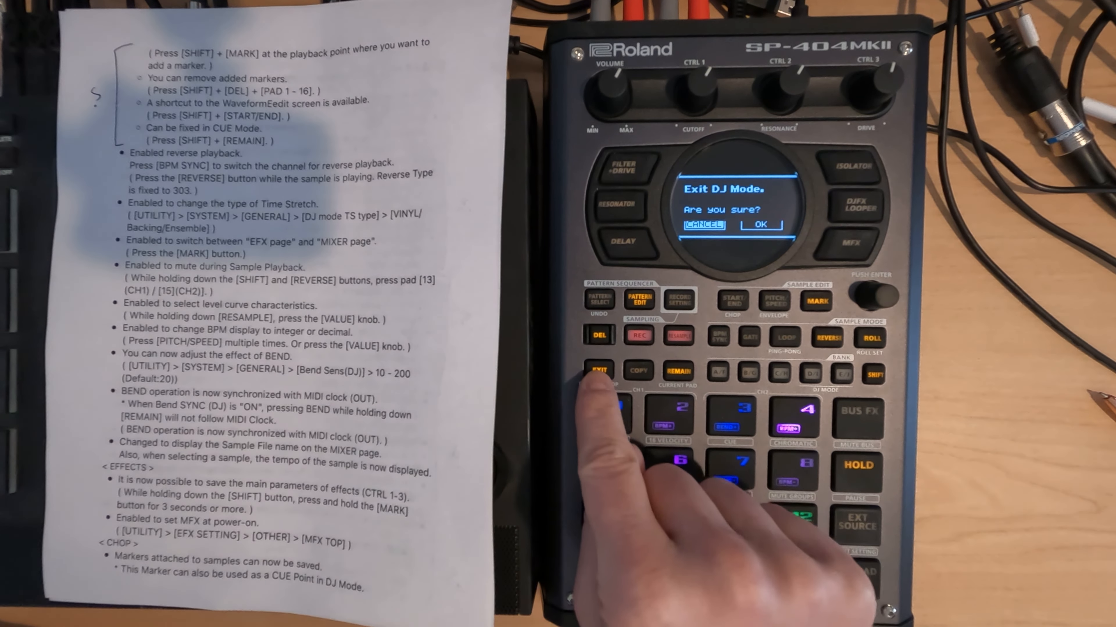
Confirm OK on the 'Exit DJ Mode. Are you sure?' dialog with the VALUE knob.
click(760, 225)
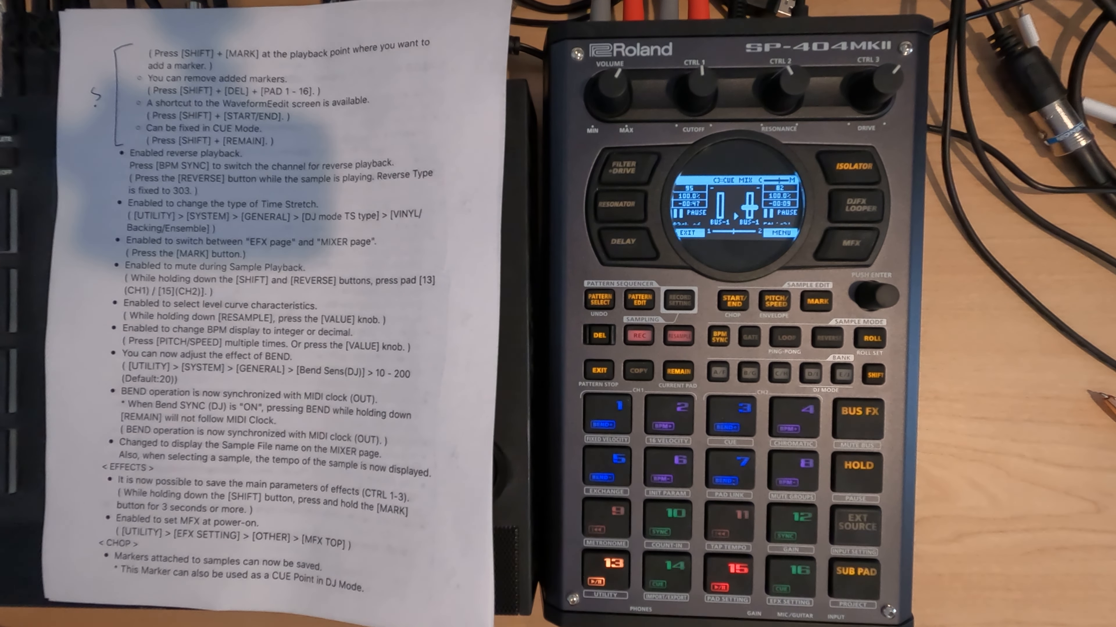
Switch the DJ screen between the EFX and MIXER pages with MARK.
click(817, 301)
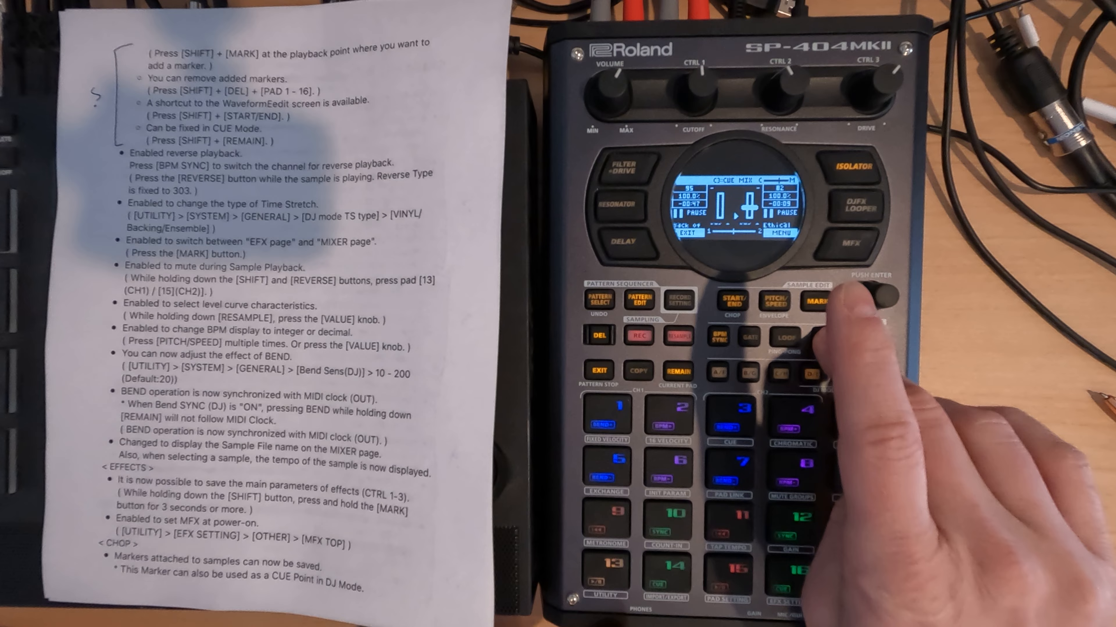